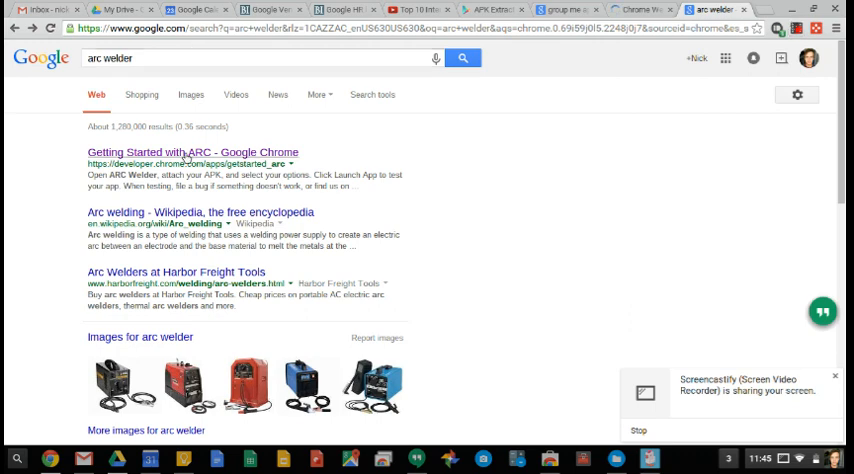
Step: Open the 'Getting Started with ARC' guide from the arc welder search results
{"action": "left_click", "coordinate": [192, 152]}
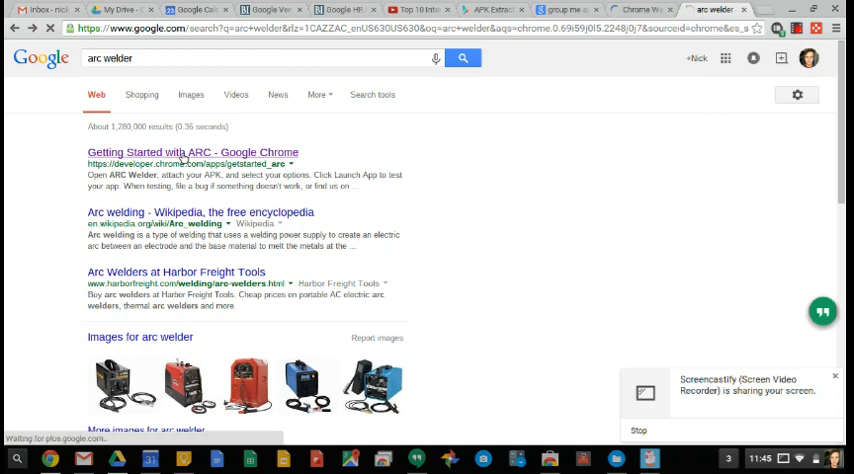
{"action": "left_click", "coordinate": [192, 152]}
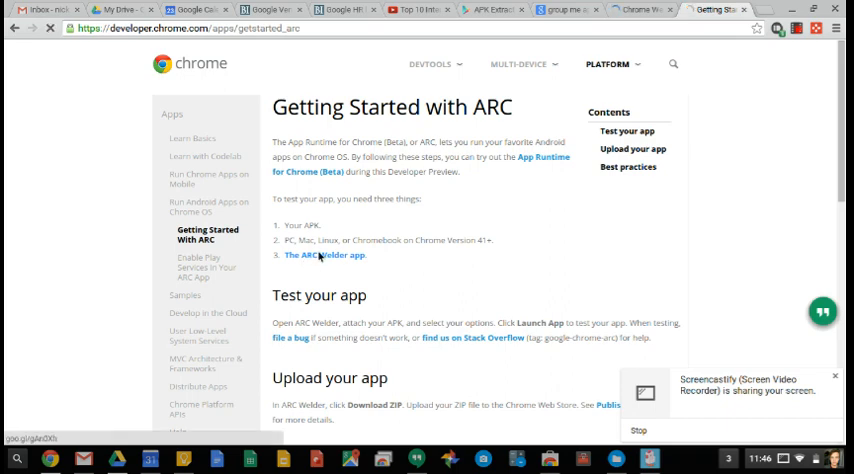
Step: Leave the ARC guide and search Google for 'group me apk'
{"action": "left_click", "coordinate": [320, 256]}
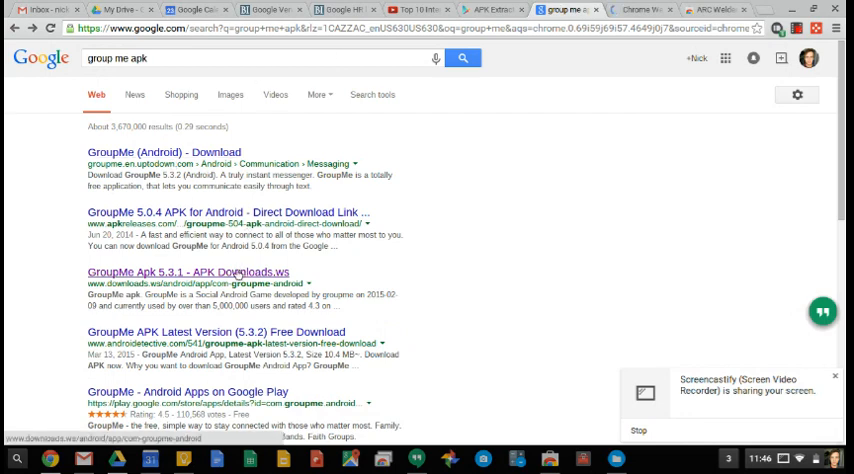
Step: Open the Downloads.ws GroupMe Apk 5.3.1 page, with a brief detour to APKHOTEL
{"action": "left_click", "coordinate": [214, 272]}
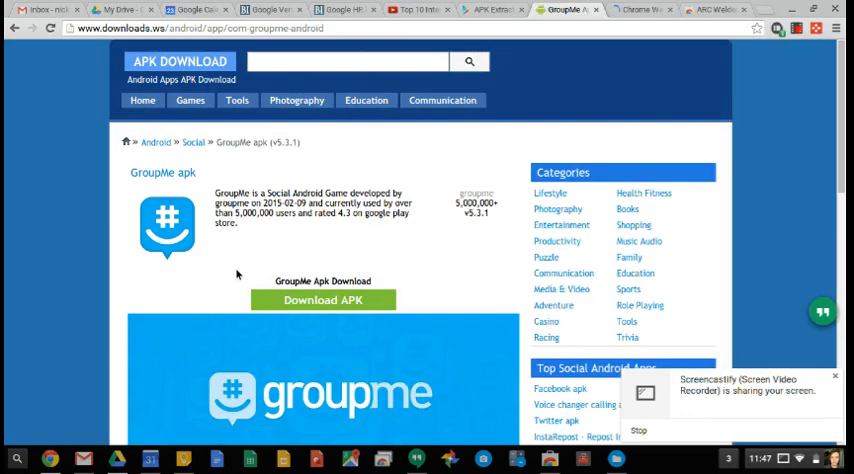
{"action": "left_click", "coordinate": [322, 300]}
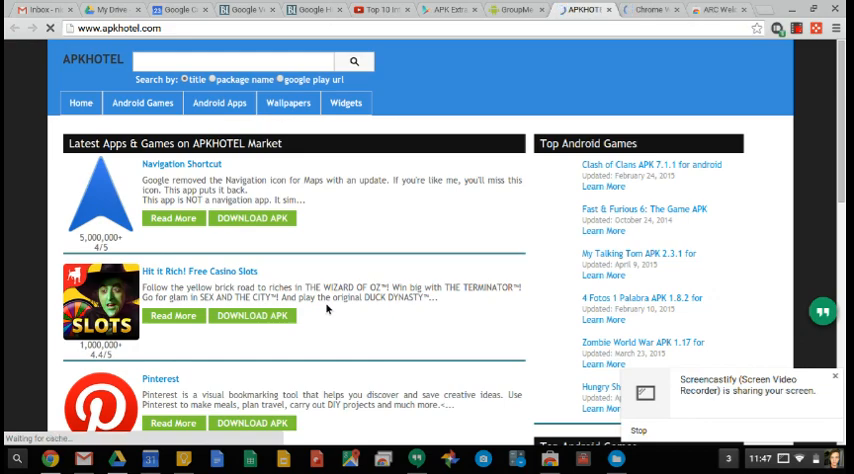
{"action": "scroll", "scroll_direction": "down", "scroll_amount": 3}
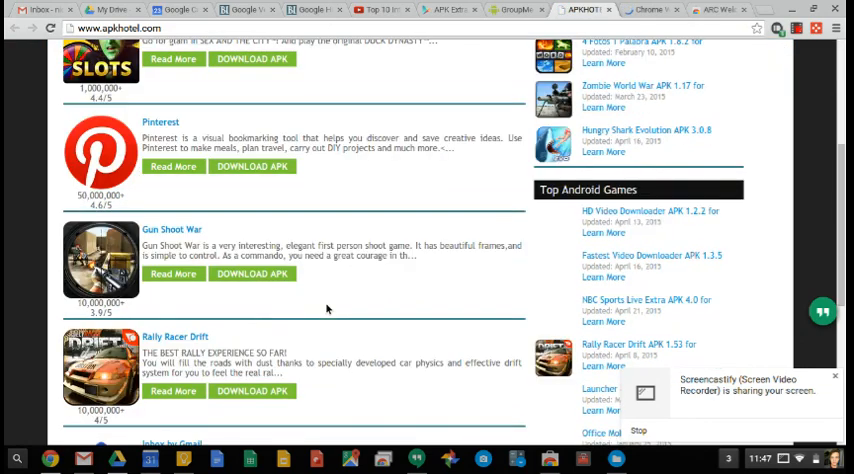
{"action": "scroll", "scroll_direction": "up", "scroll_amount": 3}
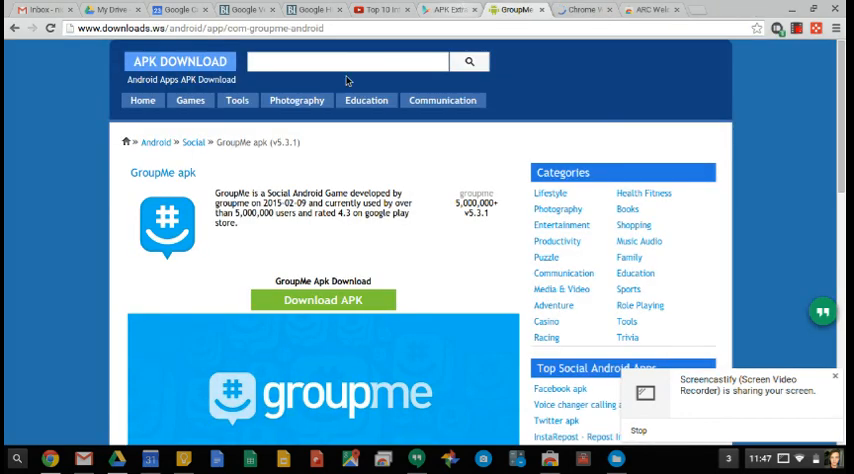
{"action": "scroll", "scroll_direction": "down", "scroll_amount": 3}
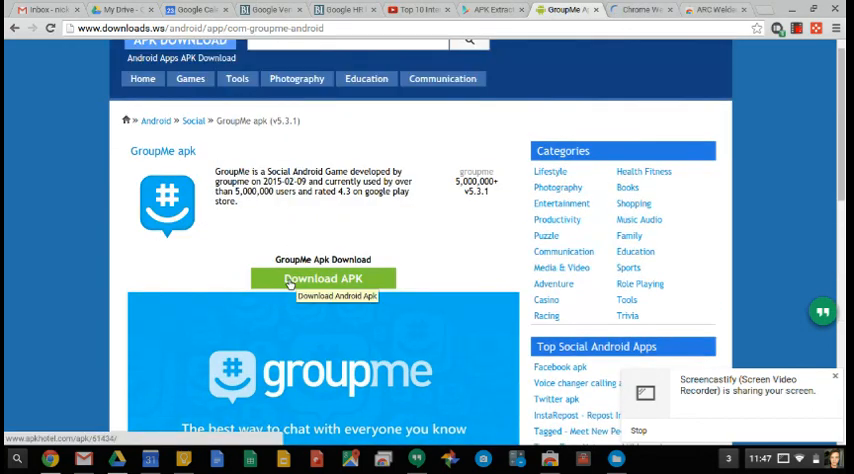
Step: Go to the Downloads.ws GroupMe APK download page and scroll to its download section
{"action": "left_click", "coordinate": [322, 278]}
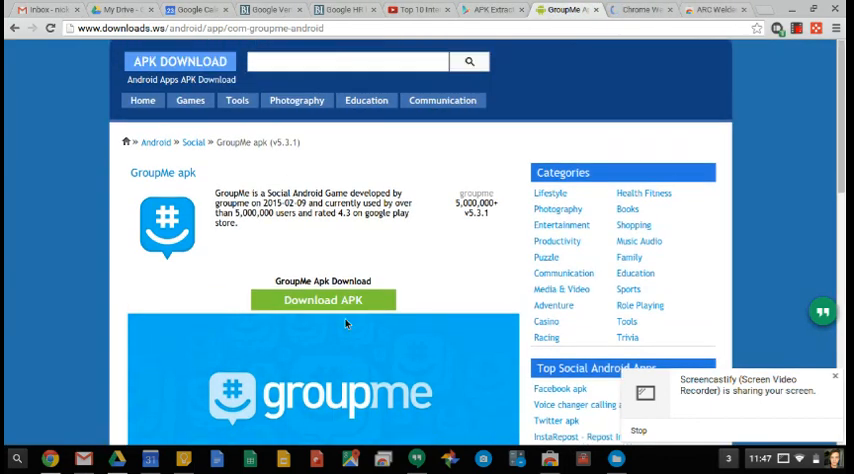
{"action": "scroll", "scroll_direction": "down", "scroll_amount": 3}
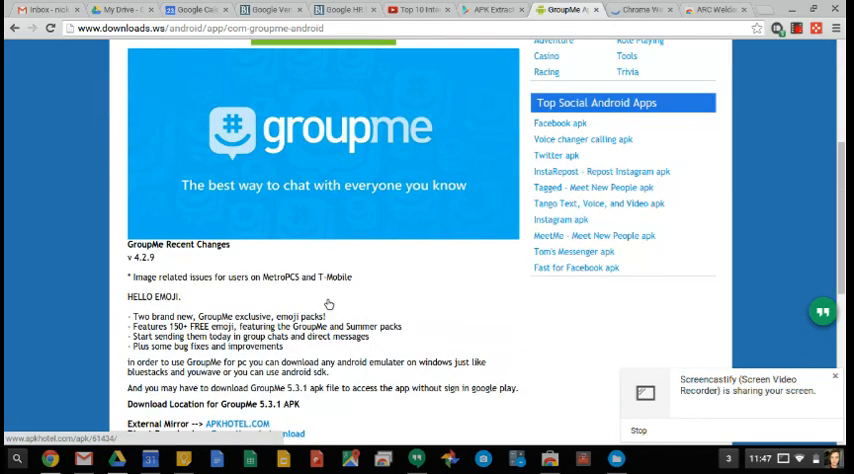
{"action": "scroll", "scroll_direction": "down", "scroll_amount": 3}
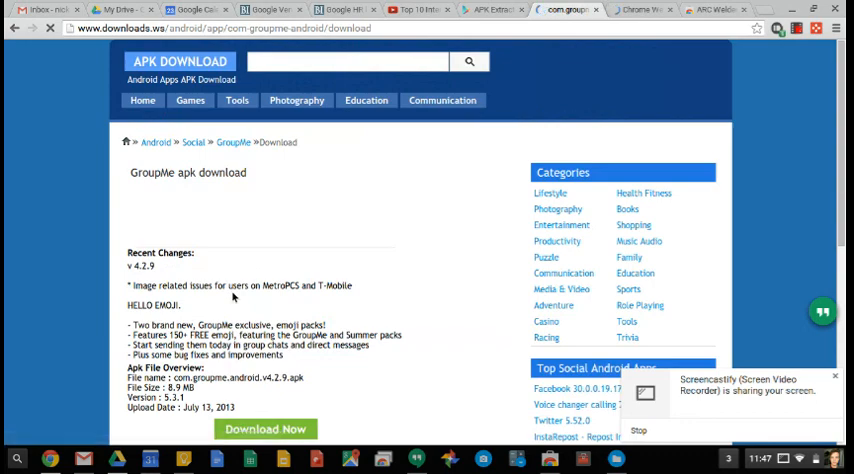
{"action": "scroll", "scroll_direction": "down", "scroll_amount": 3}
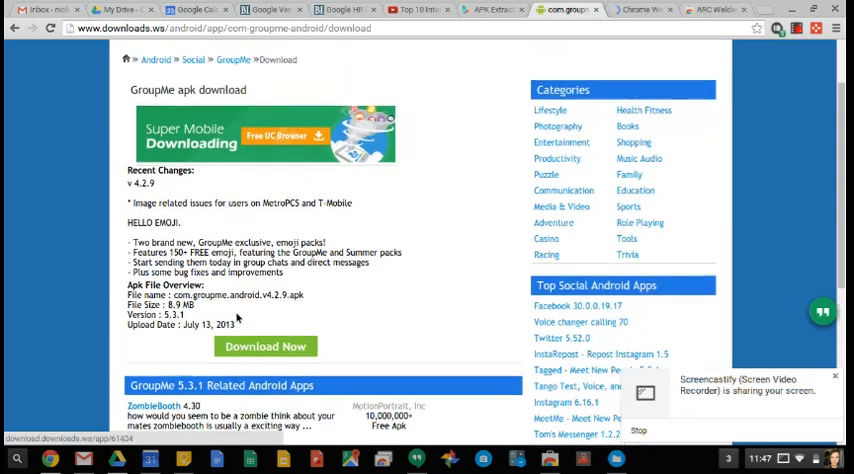
{"action": "scroll", "scroll_direction": "down", "scroll_amount": 3}
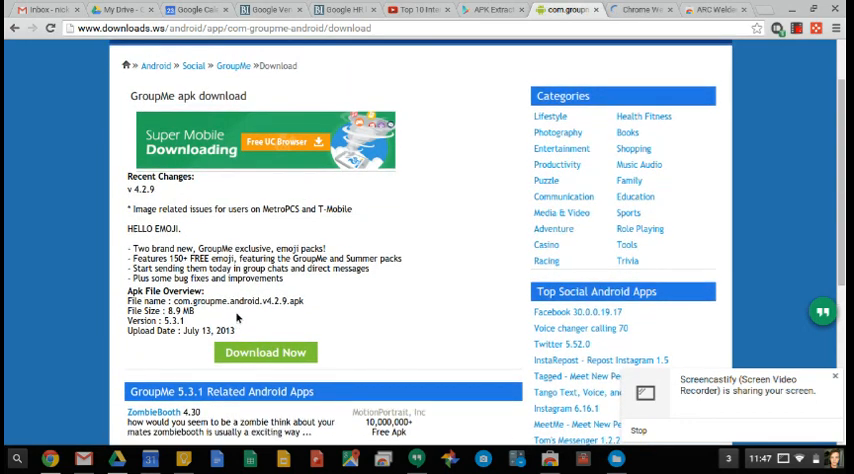
Step: Start the download so Chrome prompts to save com.groupme.android.apk in Downloads
{"action": "left_click", "coordinate": [264, 352]}
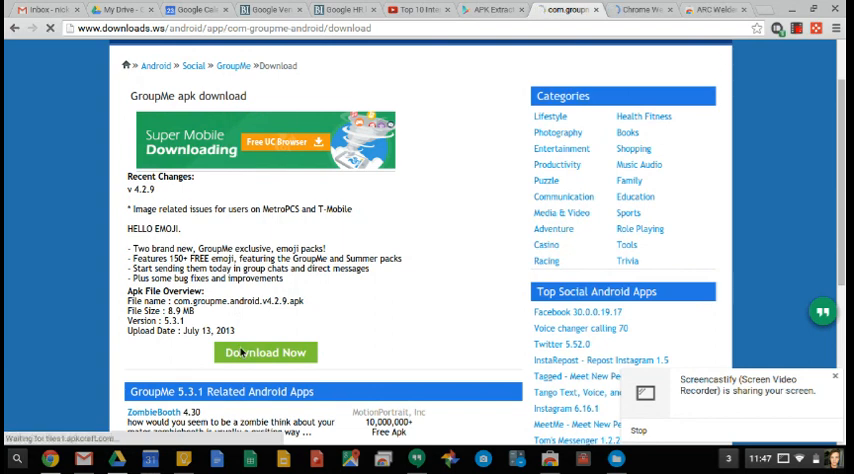
{"action": "scroll", "scroll_direction": "down", "scroll_amount": 3}
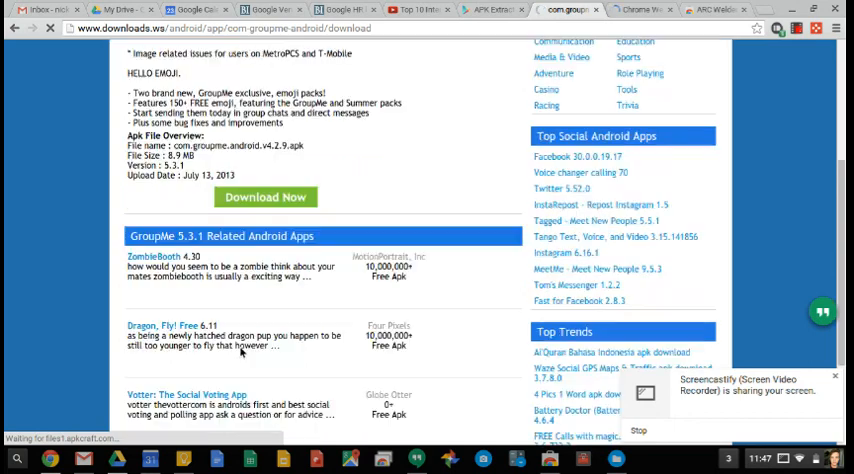
{"action": "scroll", "scroll_direction": "up", "scroll_amount": 3}
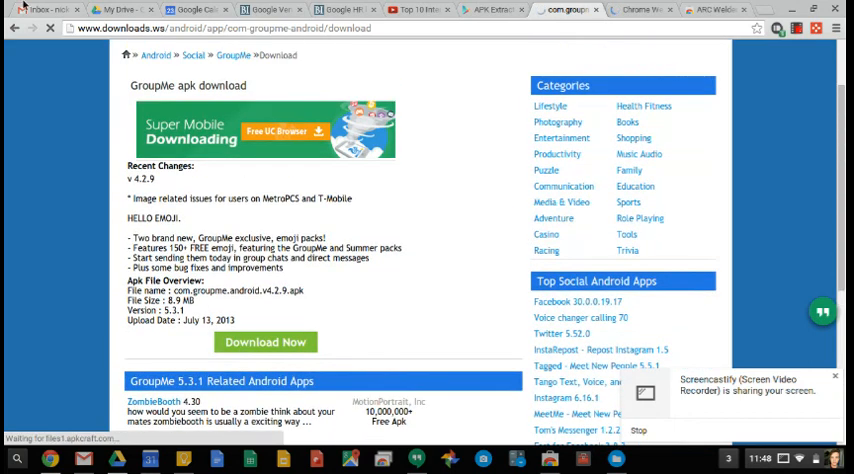
{"action": "left_click", "coordinate": [264, 342]}
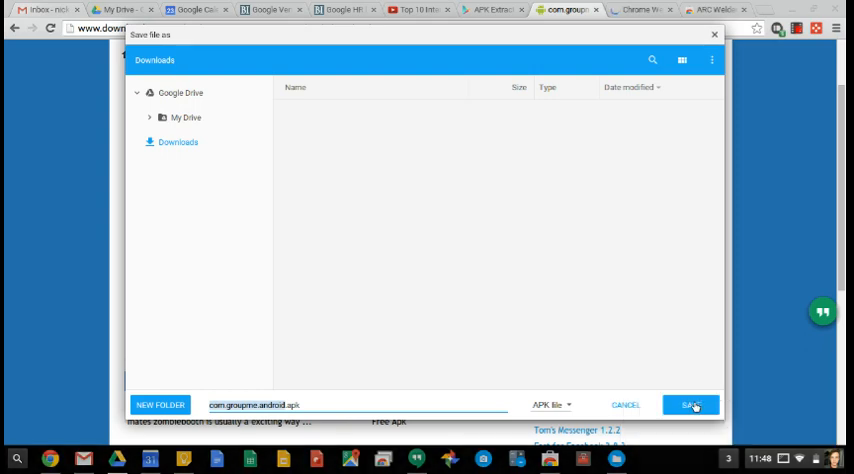
Step: Save com.groupme.android.apk into Downloads and launch the ARC Welder app
{"action": "left_click", "coordinate": [690, 404]}
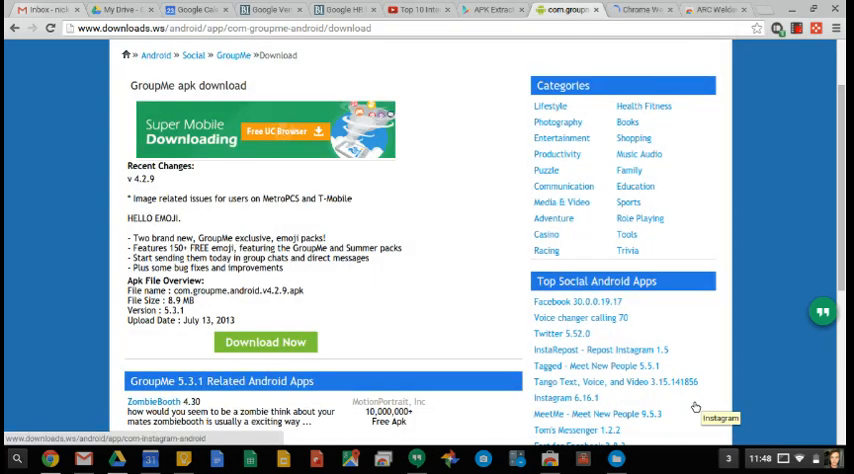
{"action": "left_click", "coordinate": [266, 342]}
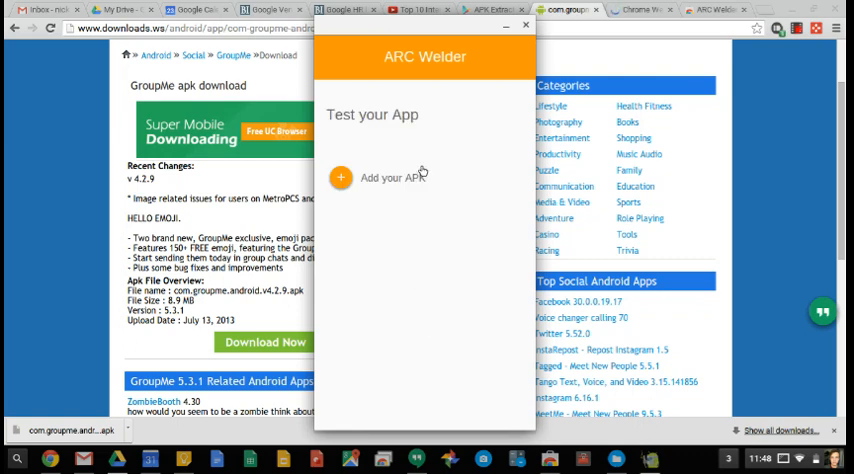
Step: Load com.groupme.android.apk from Downloads into ARC Welder's test settings
{"action": "left_click", "coordinate": [390, 176]}
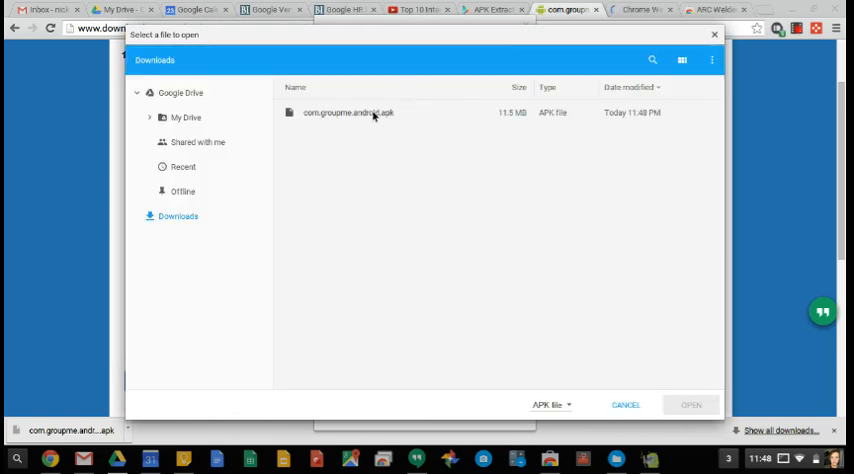
{"action": "left_click", "coordinate": [348, 112]}
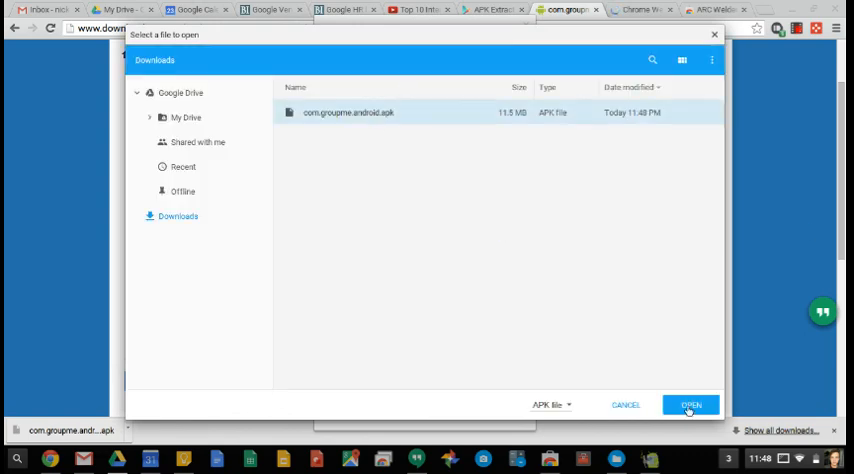
{"action": "left_click", "coordinate": [690, 404]}
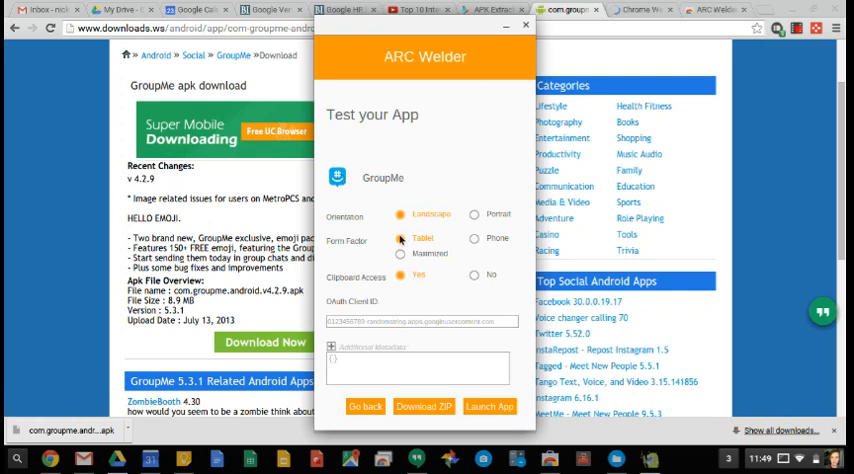
Step: Choose a maximized form factor for GroupMe, bringing up the Confirm Removal dialog
{"action": "left_click", "coordinate": [474, 238]}
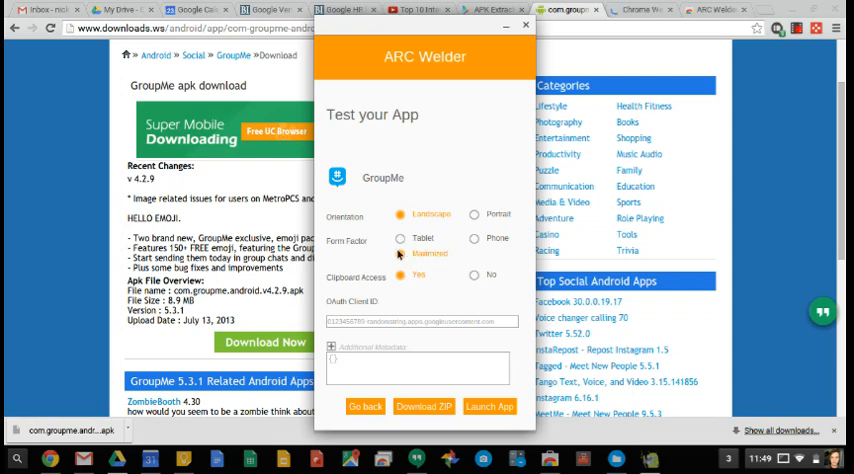
{"action": "left_click", "coordinate": [400, 238]}
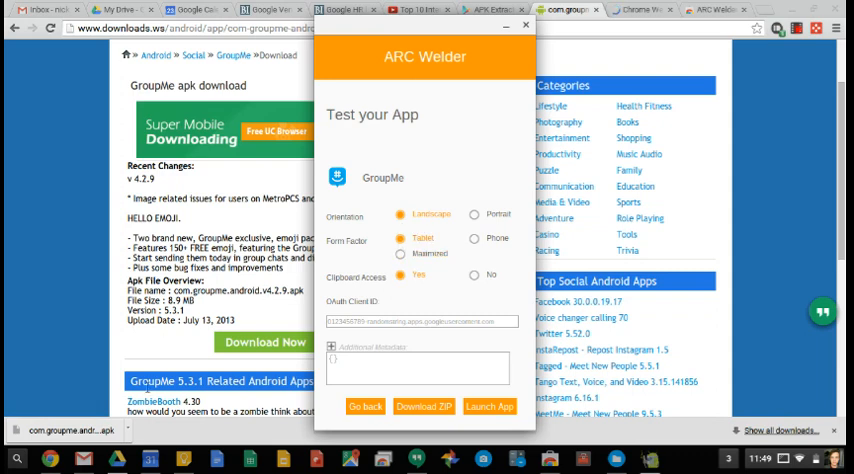
{"action": "mouse_move", "coordinate": [800, 138]}
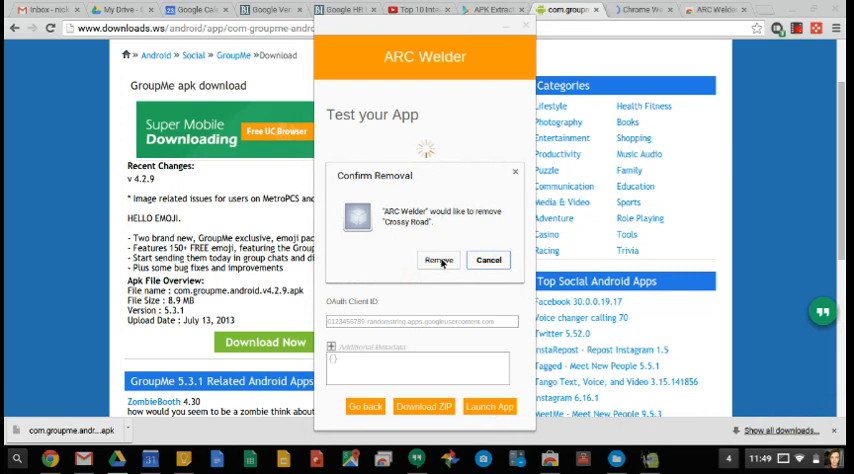
Step: Confirm removal of the previously loaded app so GroupMe's settings show Maximized
{"action": "left_click", "coordinate": [438, 260]}
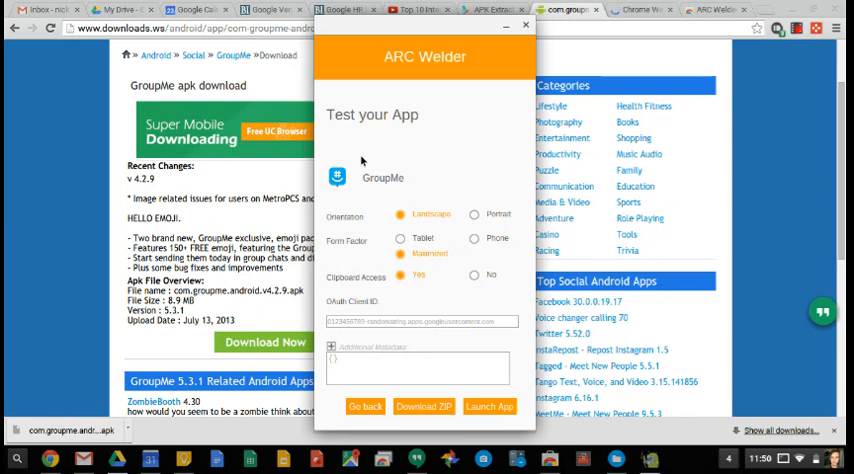
Step: Launch GroupMe maximized in landscape, reaching its Get Started email screen
{"action": "left_click", "coordinate": [488, 406]}
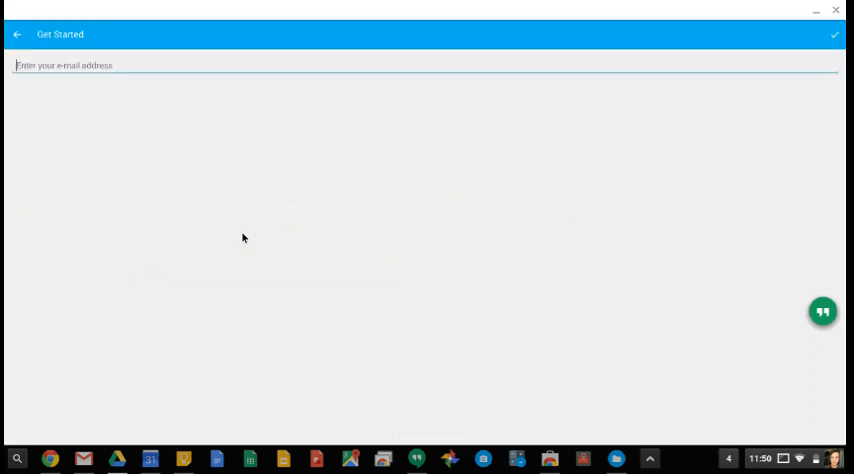
Step: Sign in to GroupMe with the account email and password, reaching the intro tour
{"action": "left_click", "coordinate": [106, 64]}
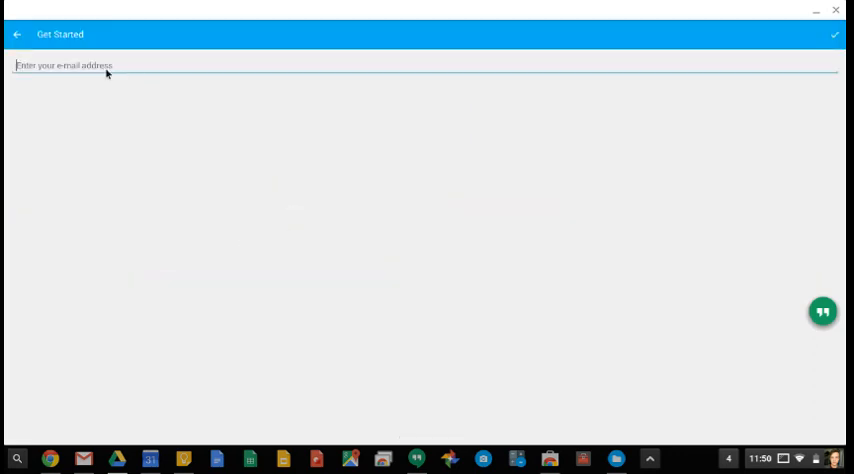
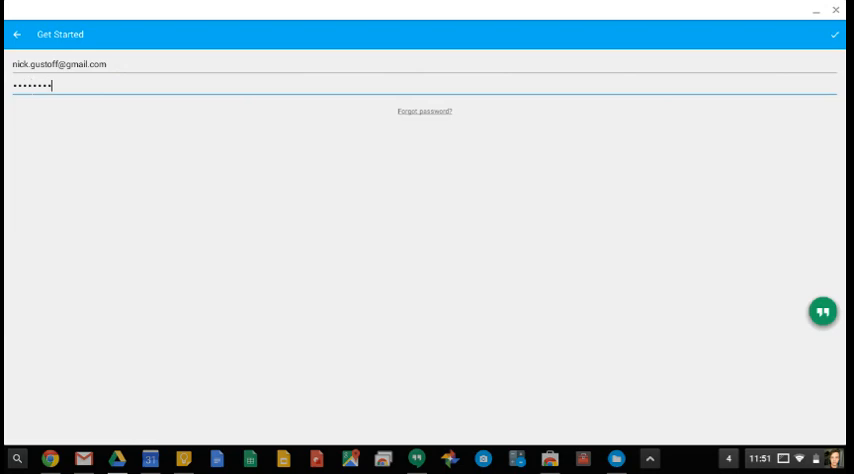
{"action": "left_click", "coordinate": [834, 34]}
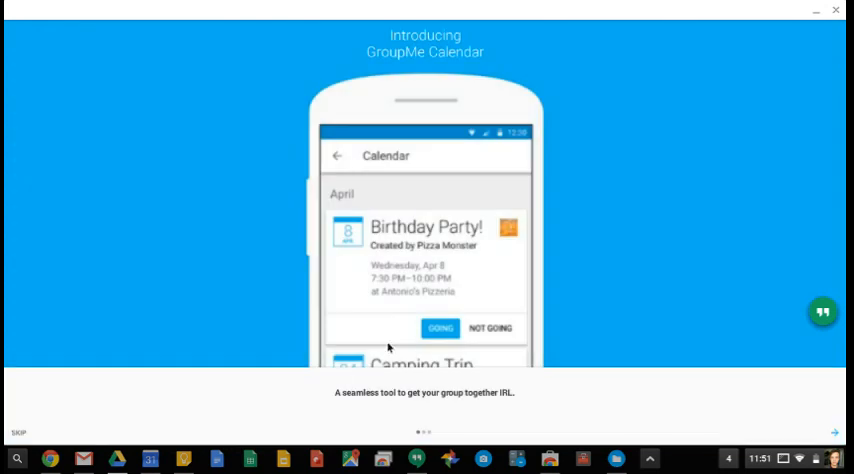
Step: Advance through the remaining intro pages and finish the tour to reach the chats list
{"action": "left_click", "coordinate": [836, 432]}
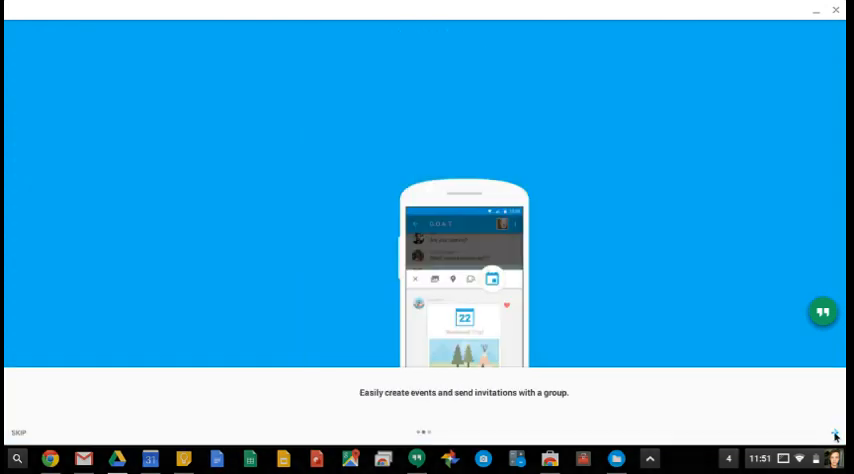
{"action": "left_click", "coordinate": [836, 436]}
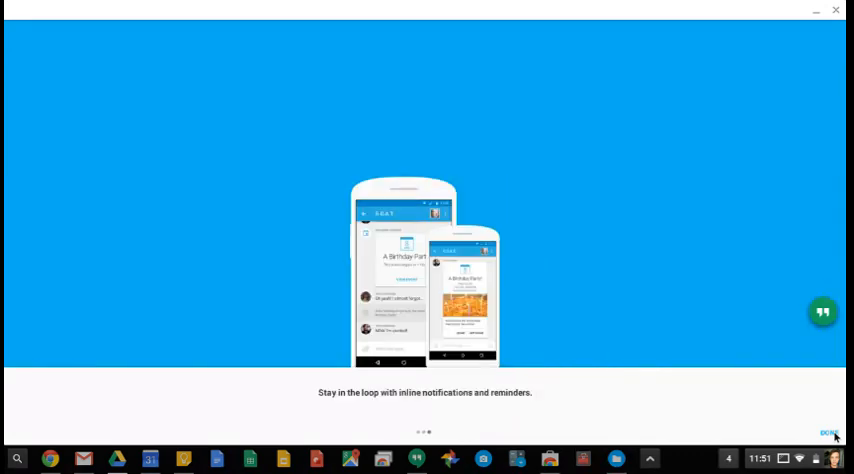
{"action": "left_click", "coordinate": [828, 432]}
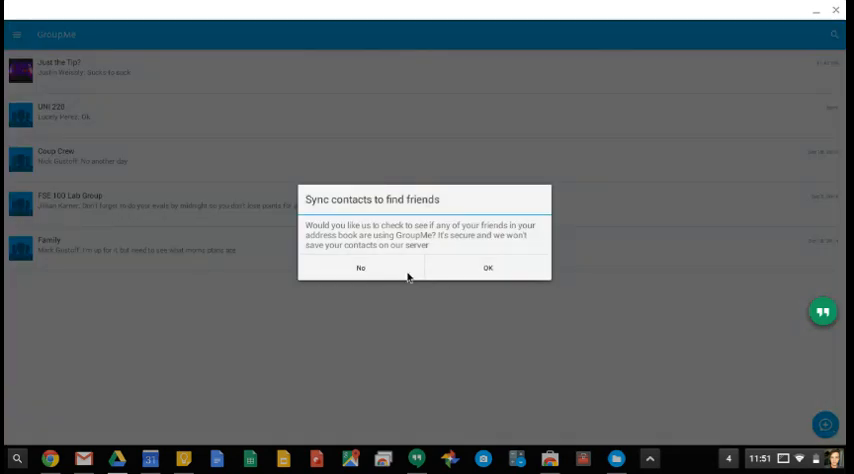
{"action": "mouse_move", "coordinate": [368, 260]}
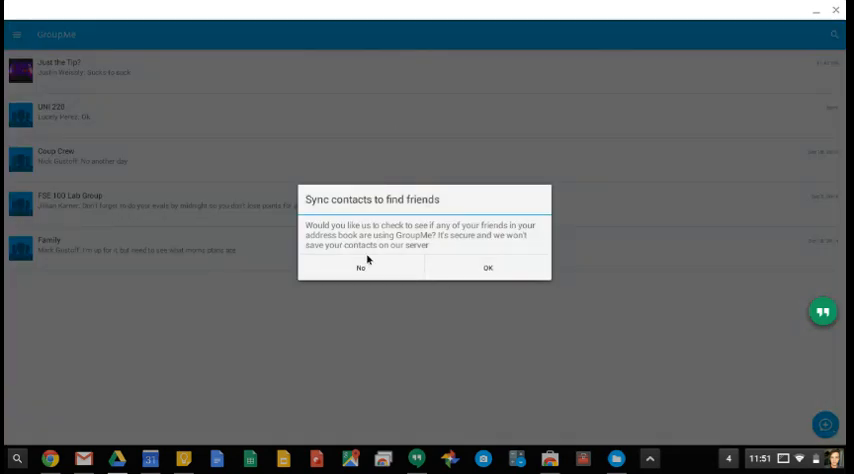
Step: Answer No to the Sync contacts prompt, leaving the group chats list visible
{"action": "left_click", "coordinate": [360, 268]}
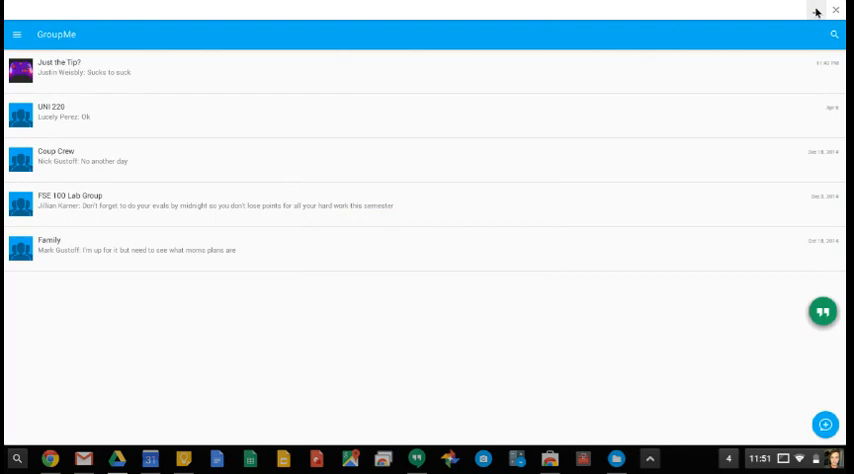
{"action": "mouse_move", "coordinate": [438, 284]}
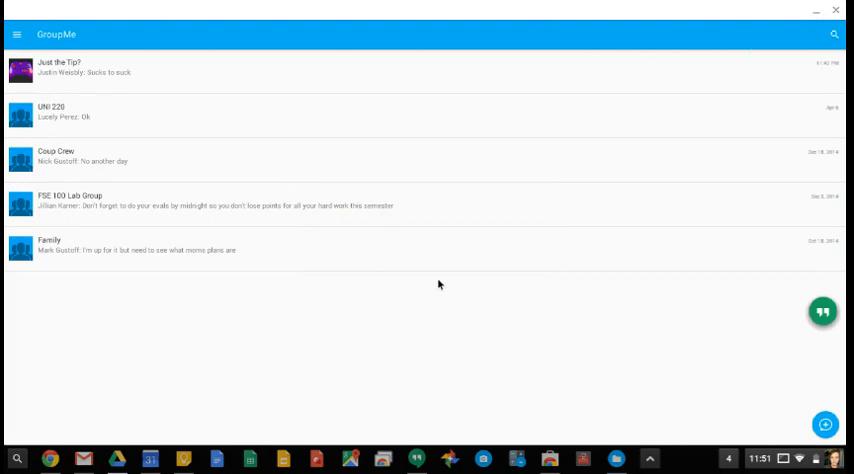
{"action": "mouse_move", "coordinate": [200, 414]}
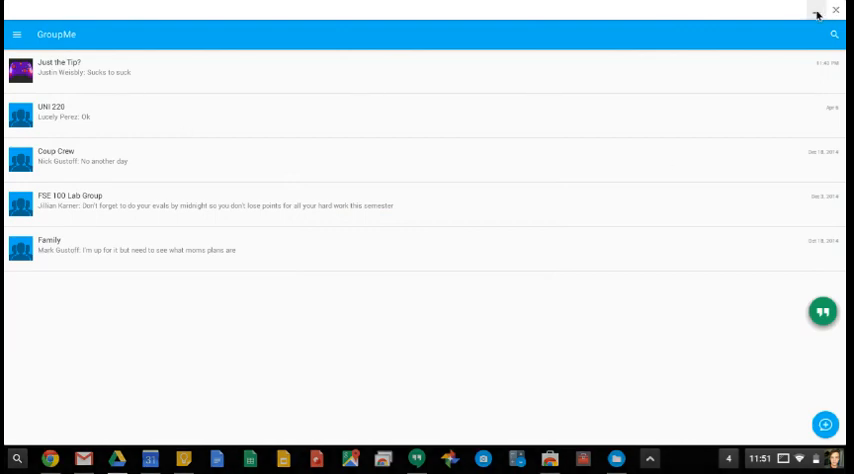
{"action": "mouse_move", "coordinate": [684, 8]}
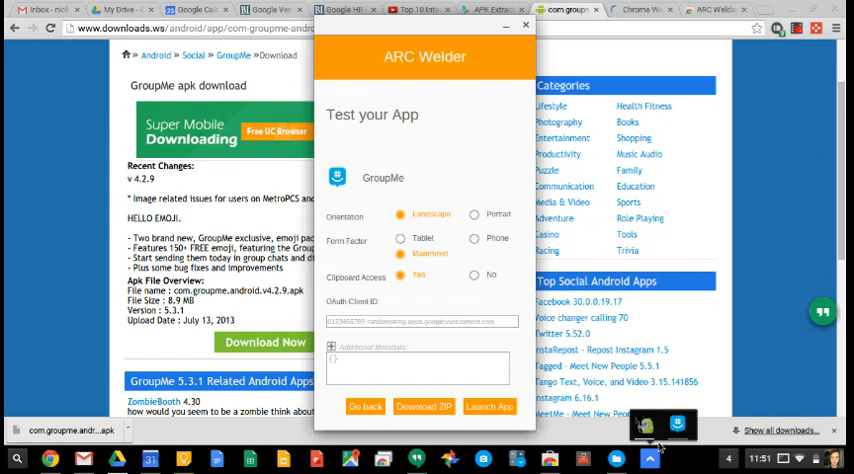
Step: Close the ARC Welder test window and switch to the APK Extractor Google Play tab
{"action": "left_click", "coordinate": [488, 406]}
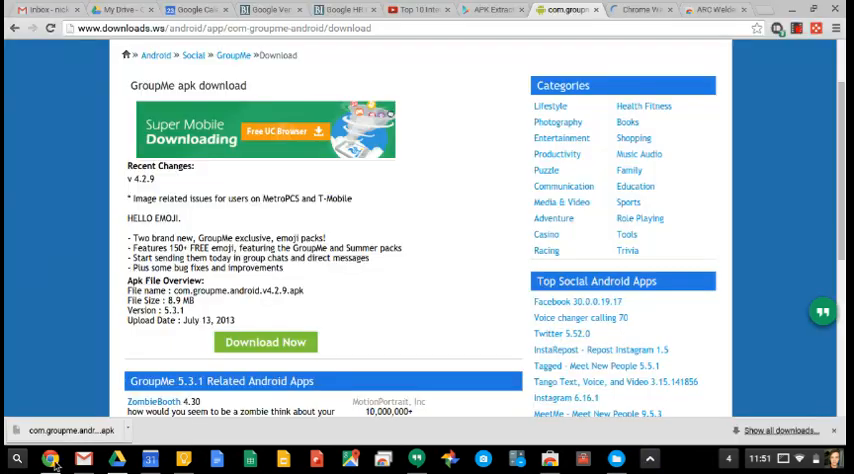
{"action": "left_click", "coordinate": [490, 8]}
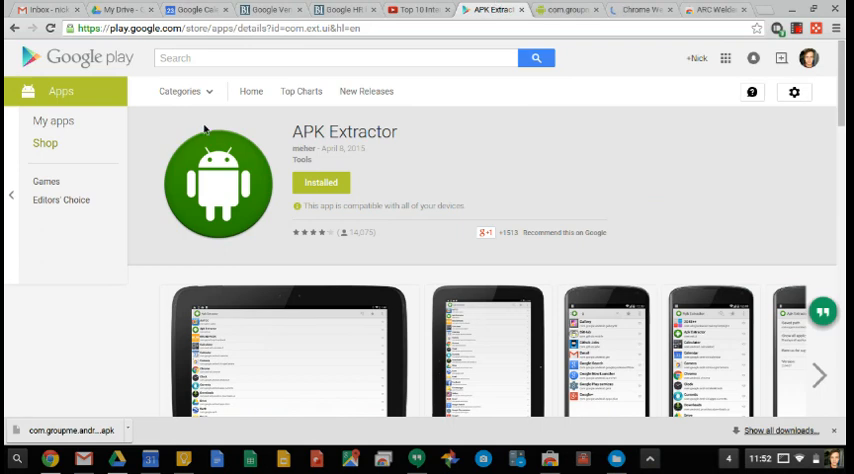
{"action": "scroll", "scroll_direction": "down", "scroll_amount": 3}
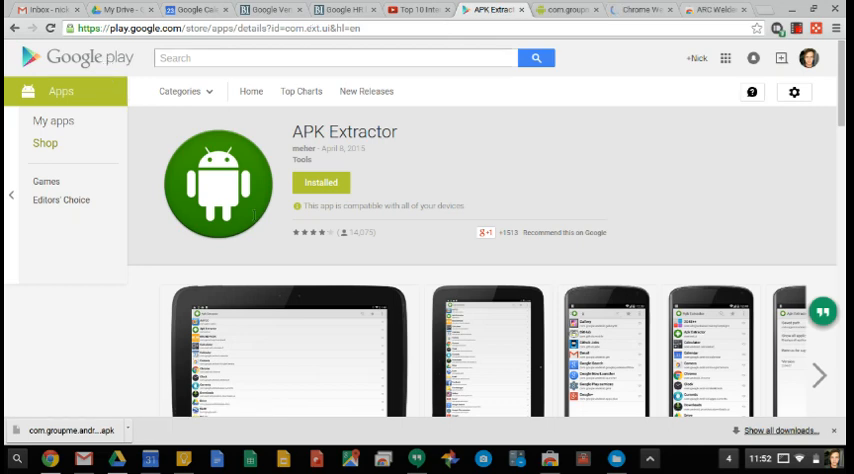
{"action": "scroll", "scroll_direction": "down", "scroll_amount": 3}
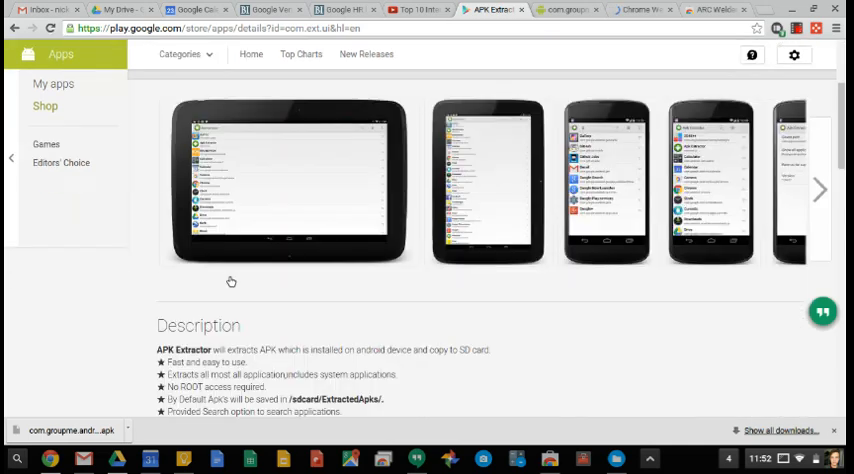
{"action": "mouse_move", "coordinate": [264, 184]}
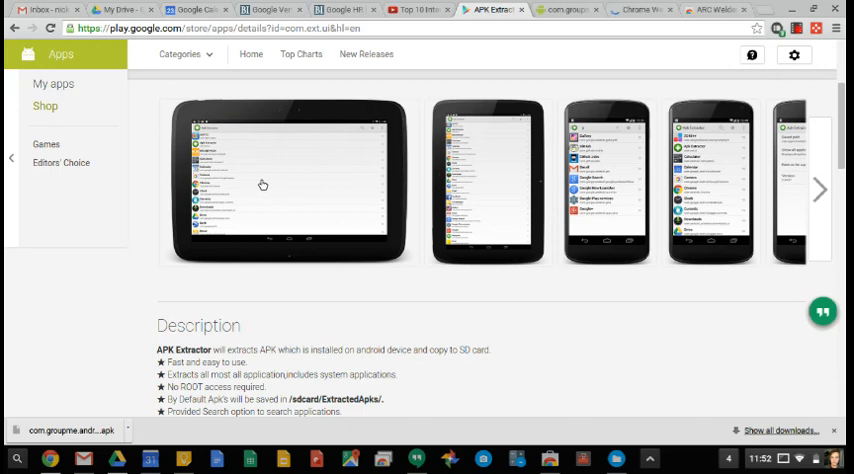
{"action": "mouse_move", "coordinate": [356, 180]}
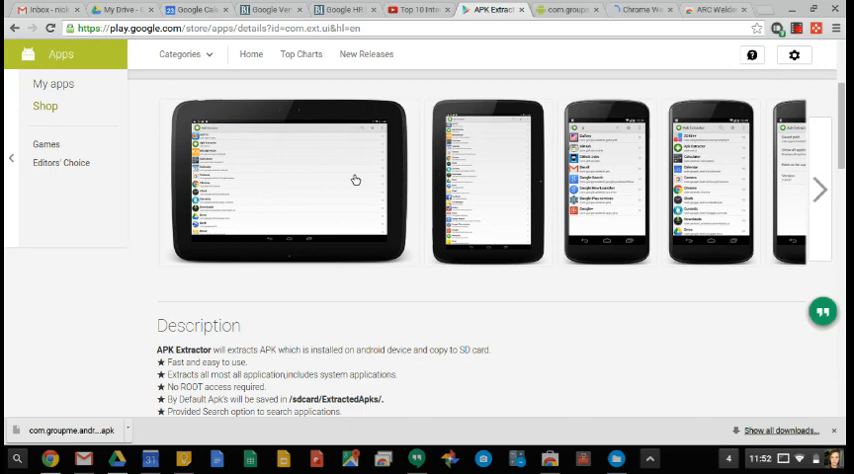
{"action": "mouse_move", "coordinate": [462, 168]}
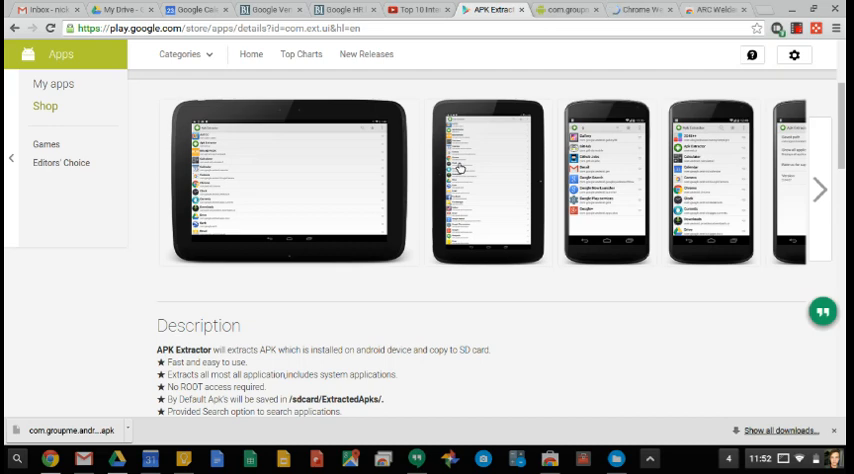
{"action": "scroll", "scroll_direction": "up", "scroll_amount": 3}
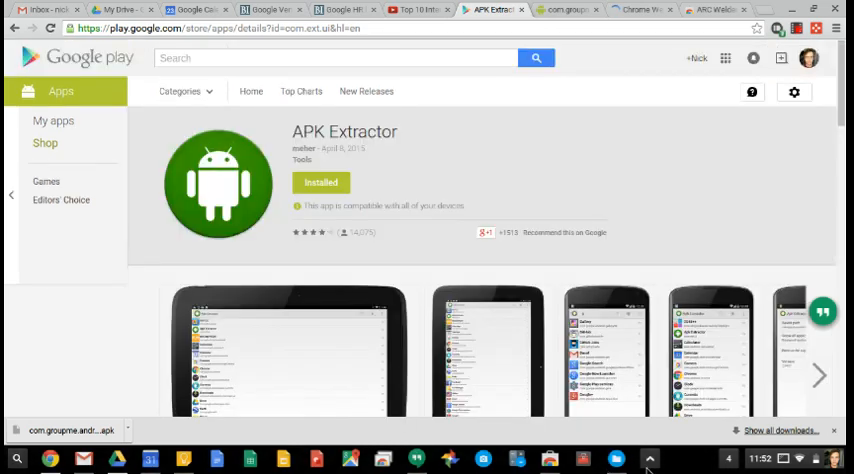
{"action": "left_click", "coordinate": [648, 460]}
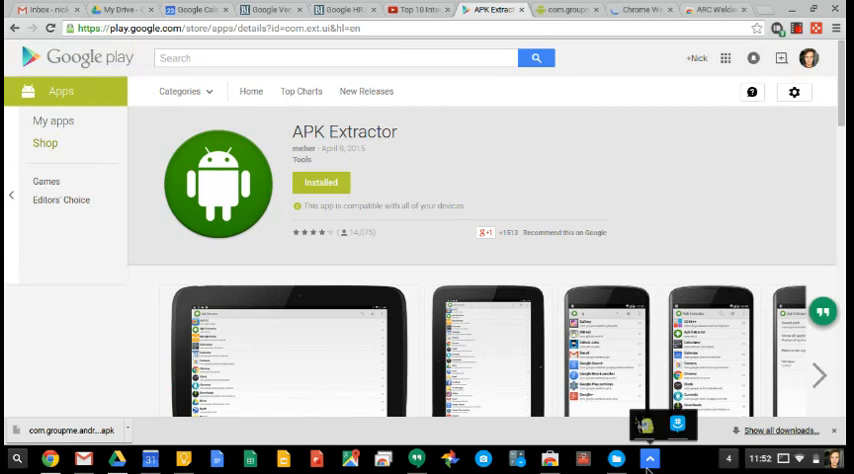